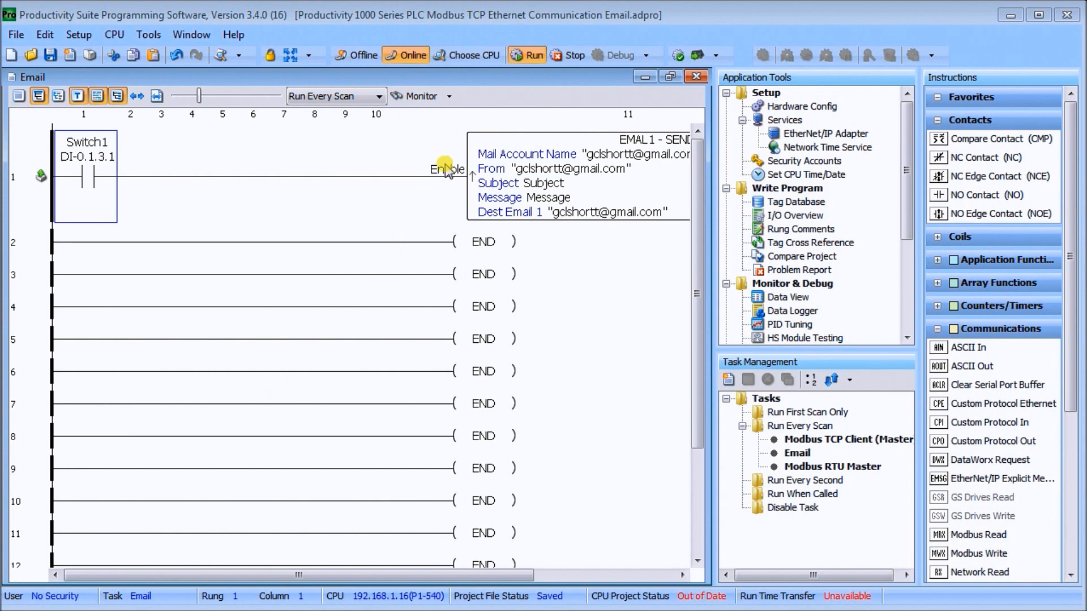
pyautogui.moveTo(457, 78)
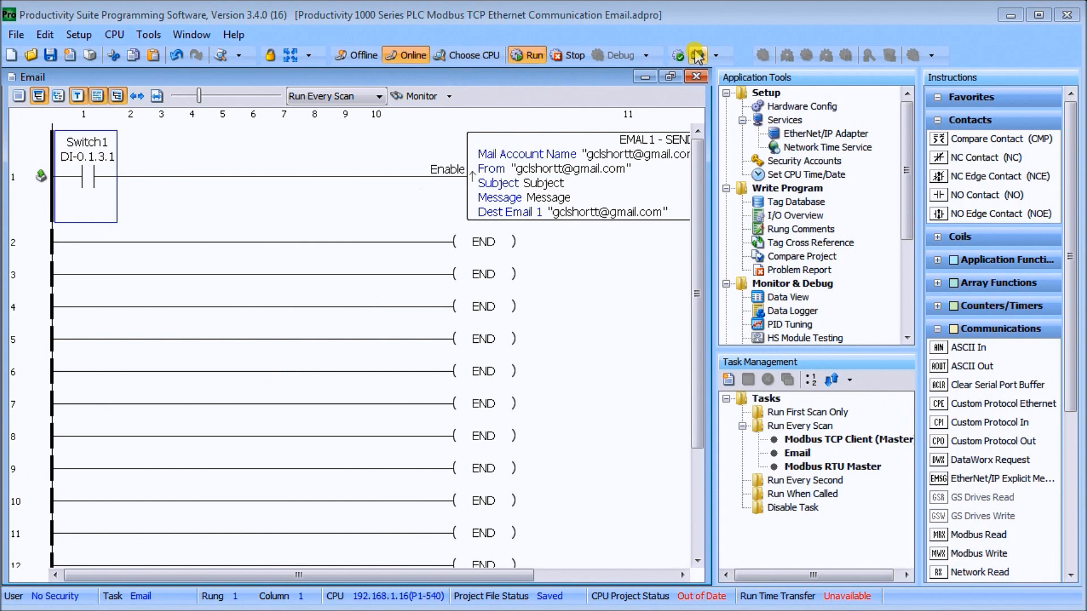
# Send the email project to the CPU using a Stop Mode transfer.
pyautogui.click(694, 55)
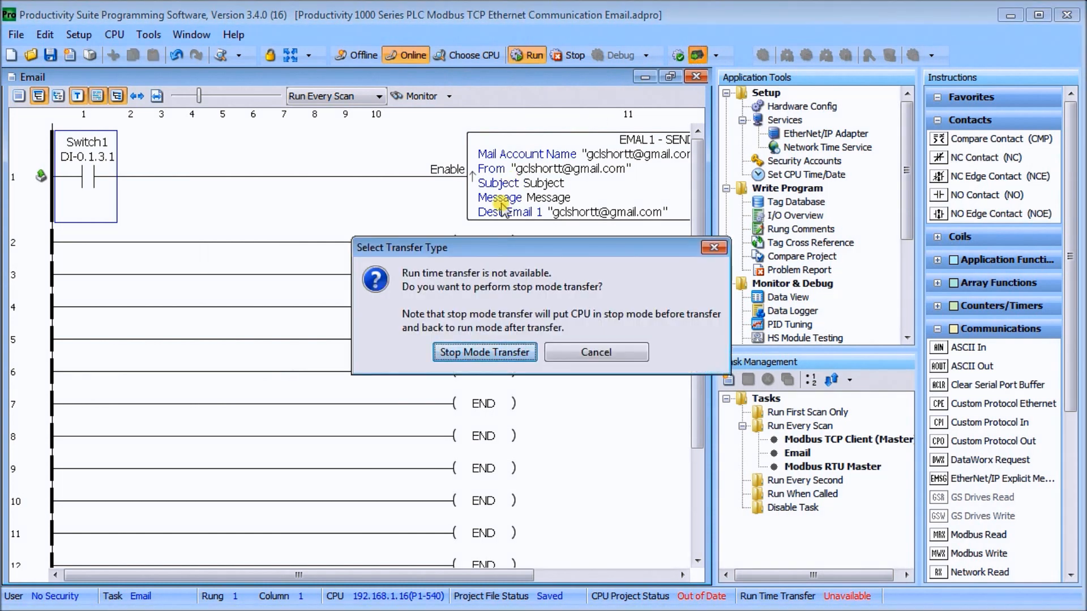
pyautogui.click(485, 352)
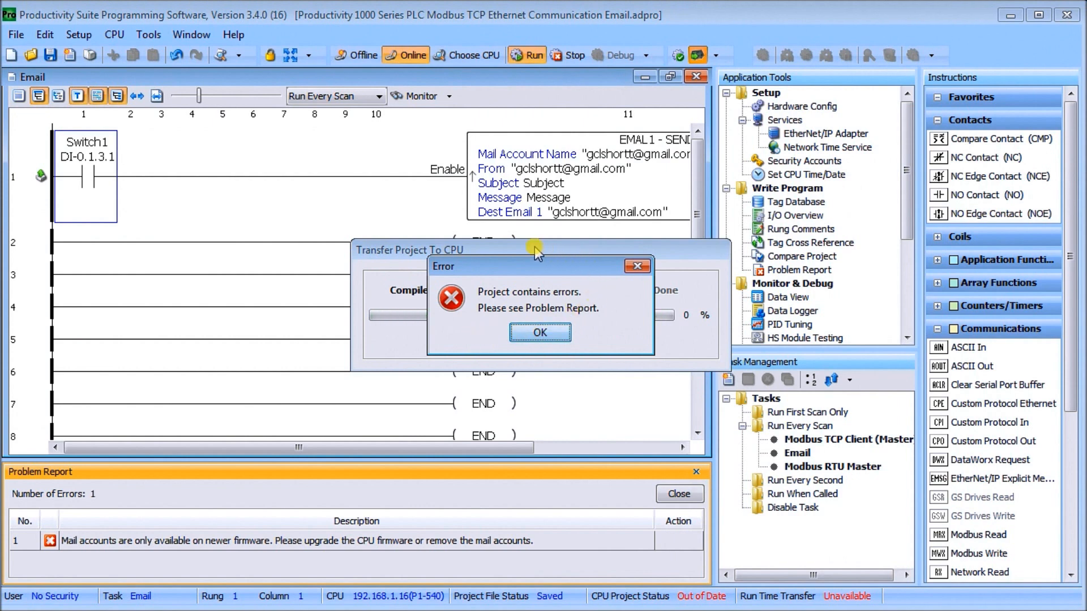
pyautogui.moveTo(627, 348)
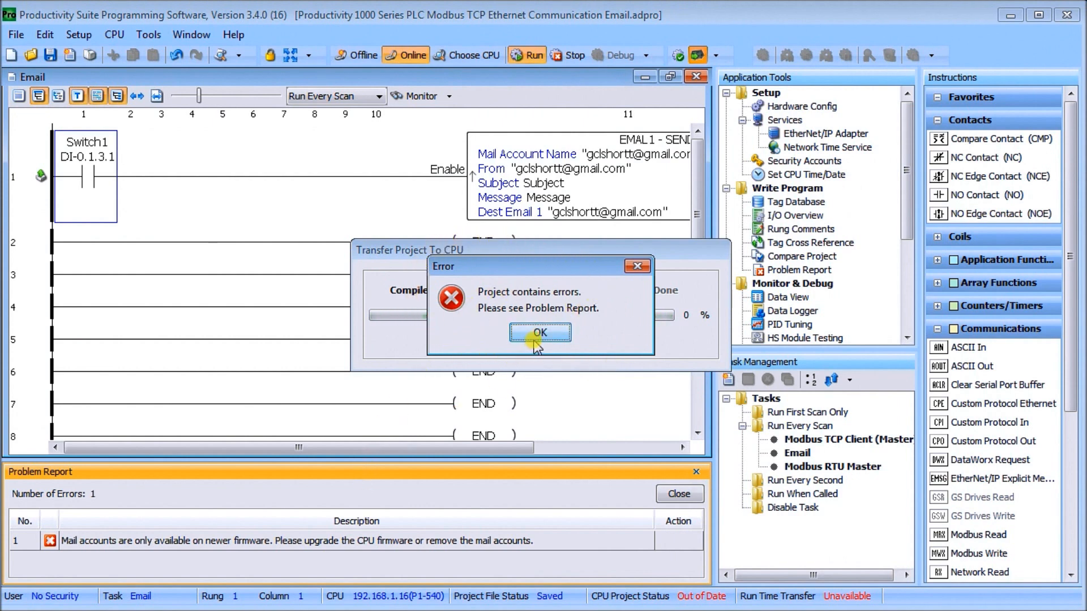
# Dismiss the project errors message about mail accounts needing newer firmware.
pyautogui.click(540, 334)
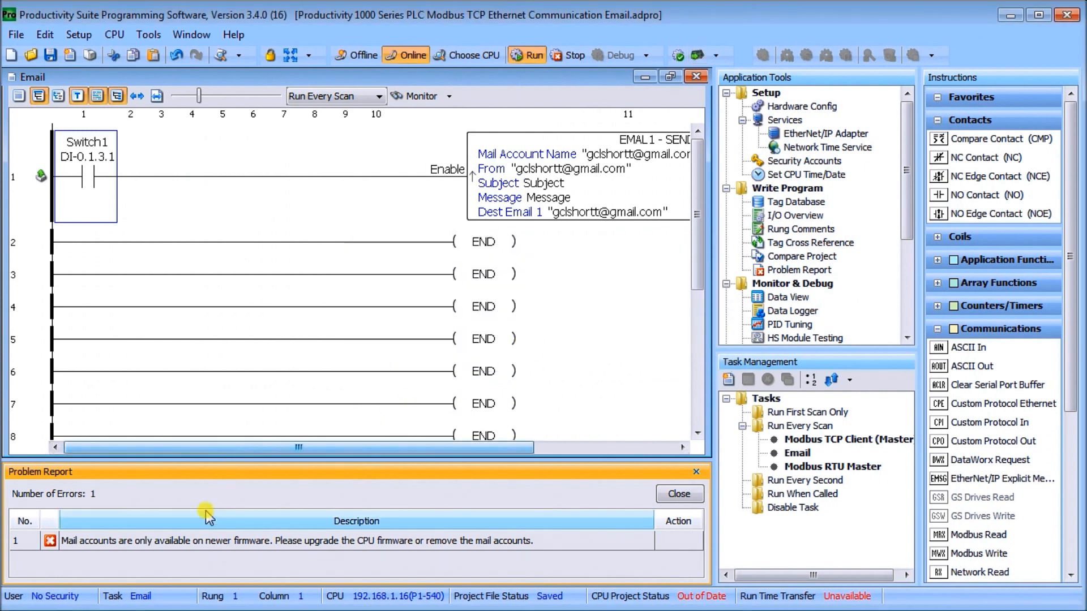
pyautogui.moveTo(267, 558)
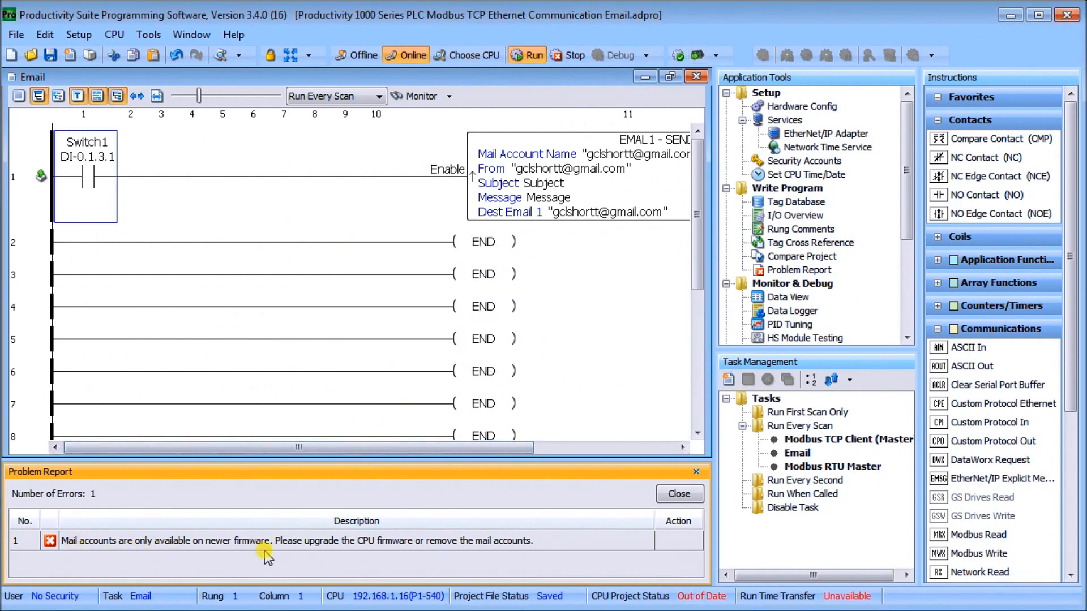
pyautogui.moveTo(172, 565)
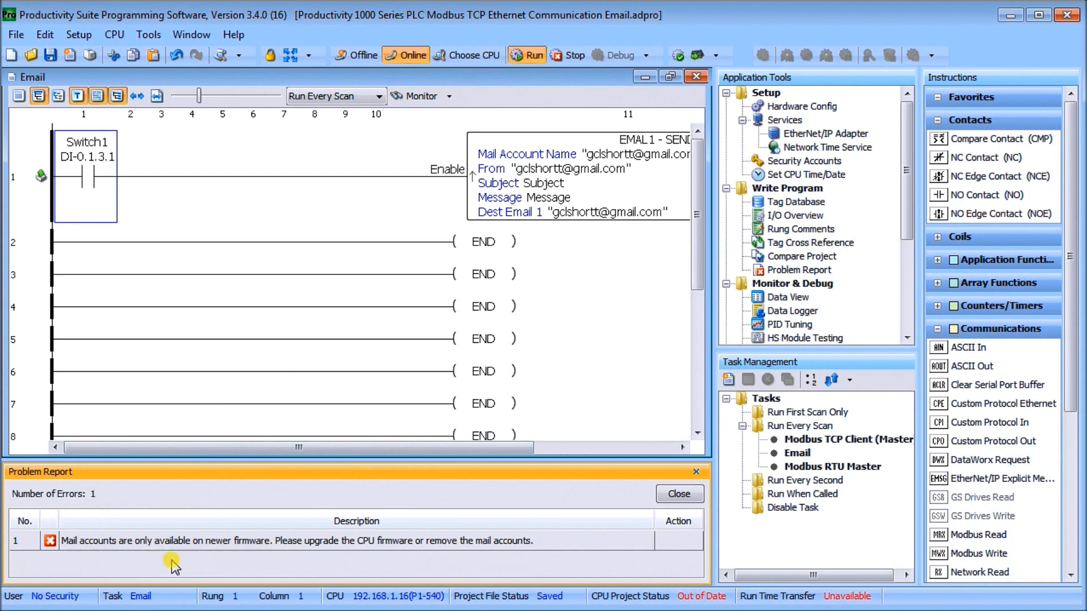
pyautogui.moveTo(315, 562)
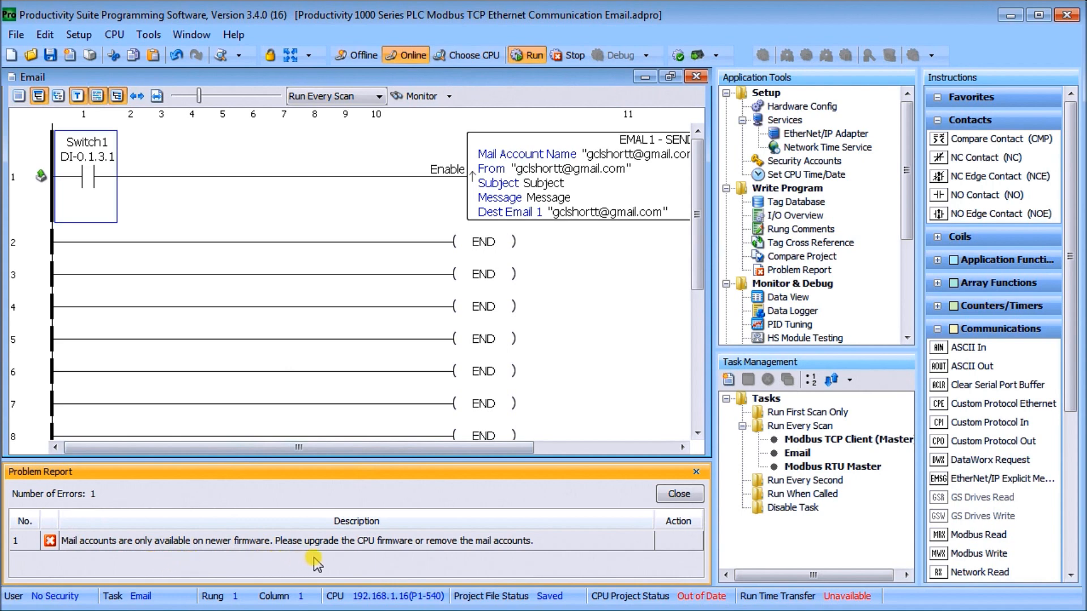
pyautogui.moveTo(321, 564)
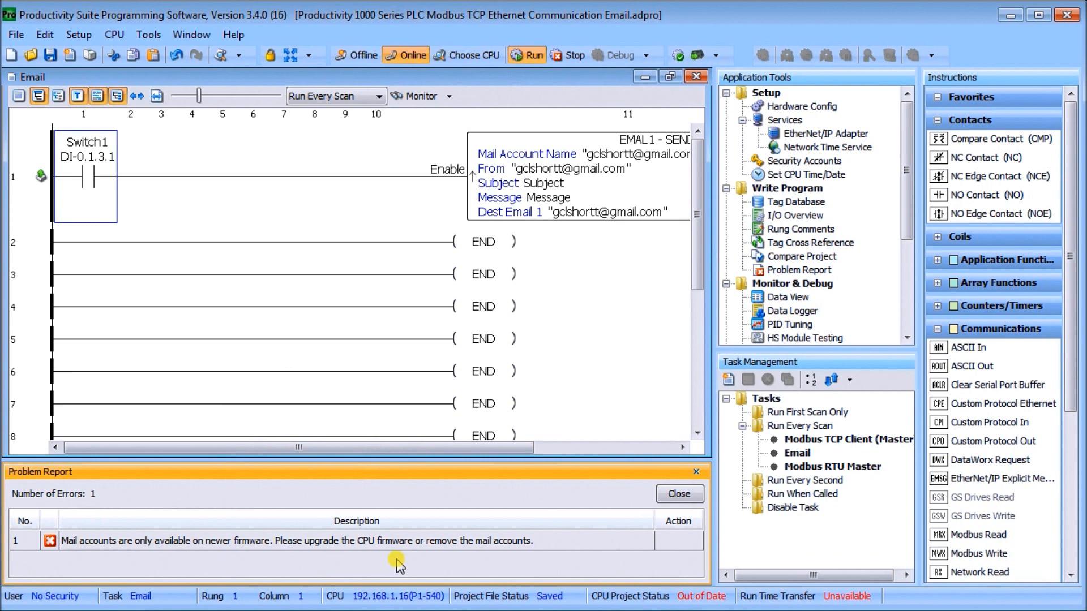
pyautogui.moveTo(553, 265)
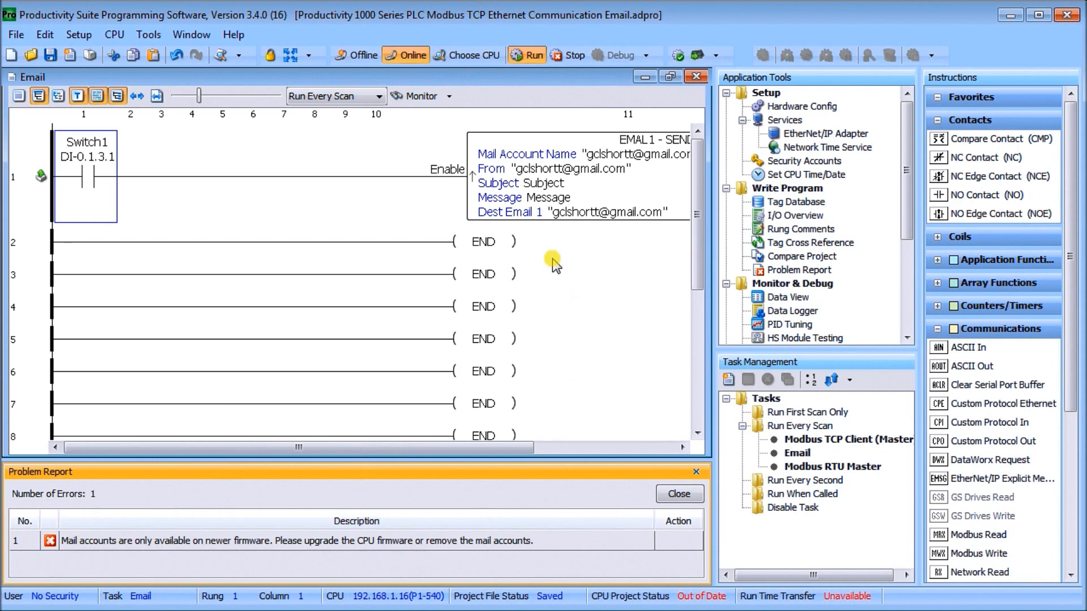
pyautogui.moveTo(298, 207)
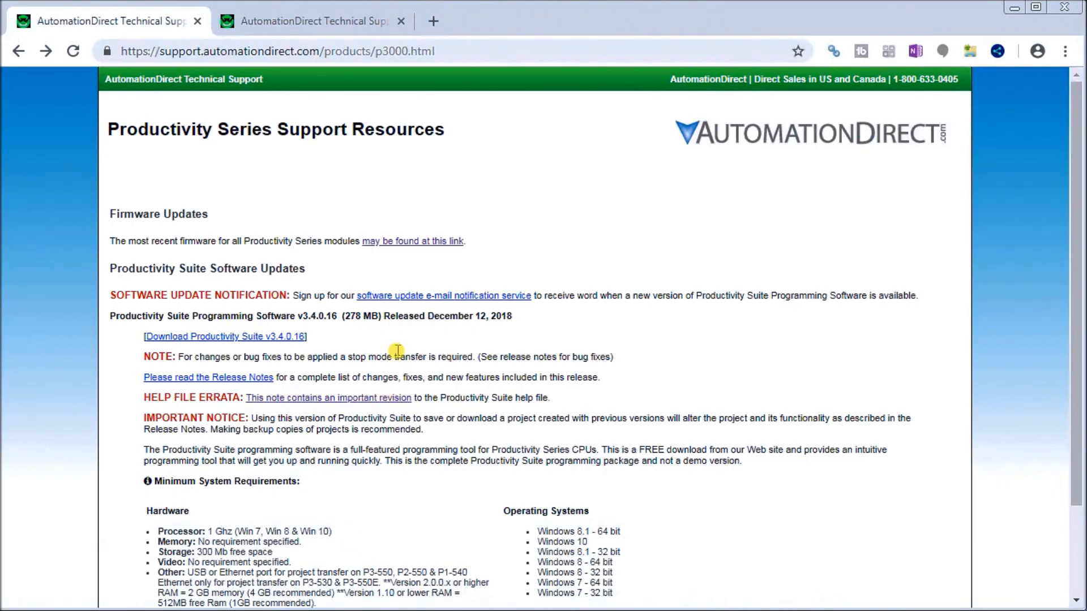
pyautogui.moveTo(176, 201)
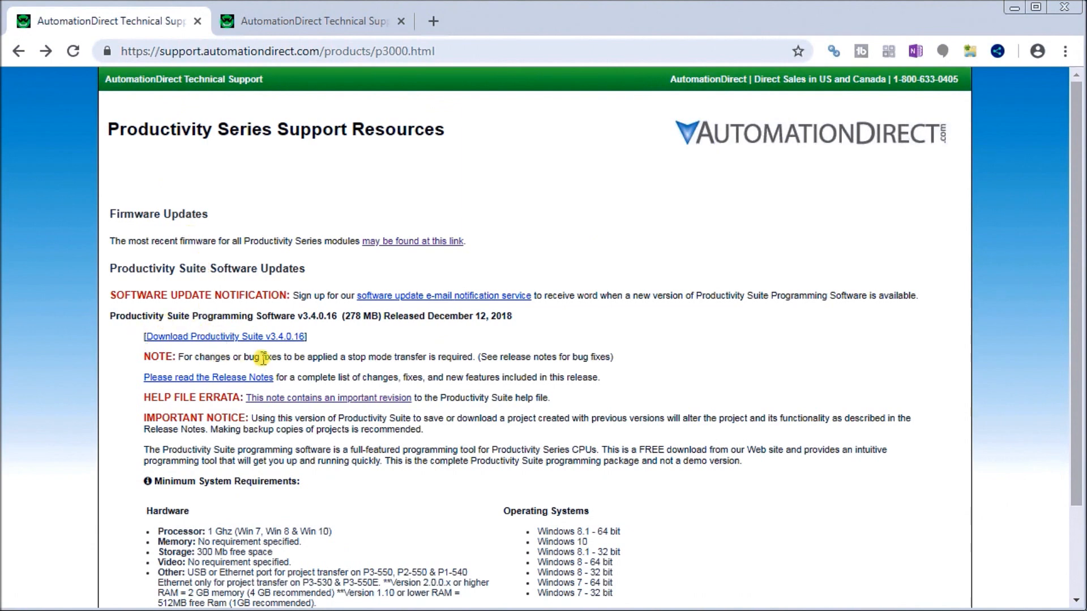
pyautogui.moveTo(145, 232)
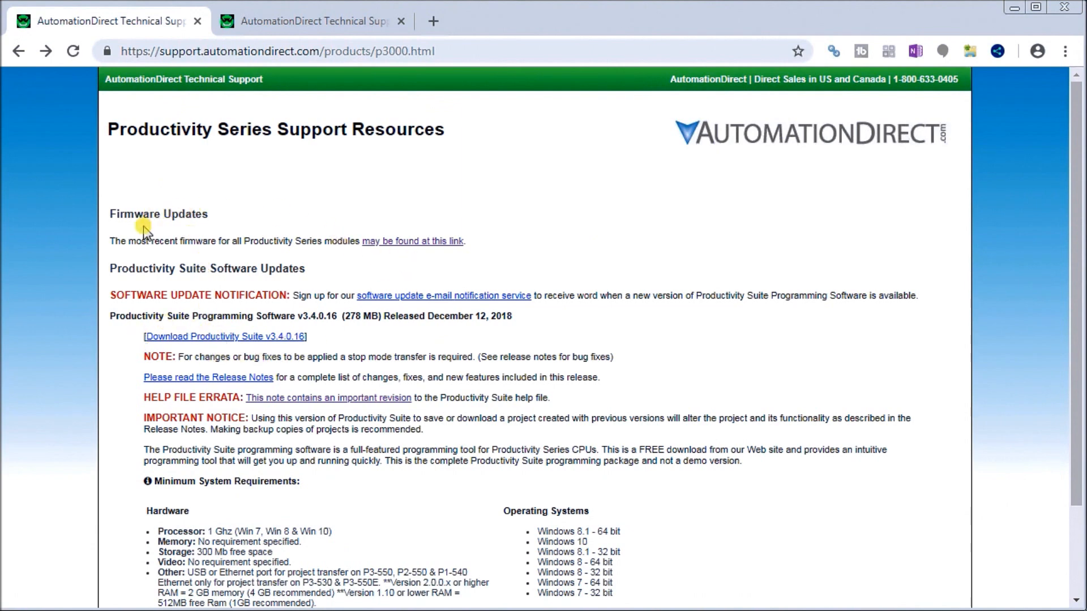
pyautogui.moveTo(411, 241)
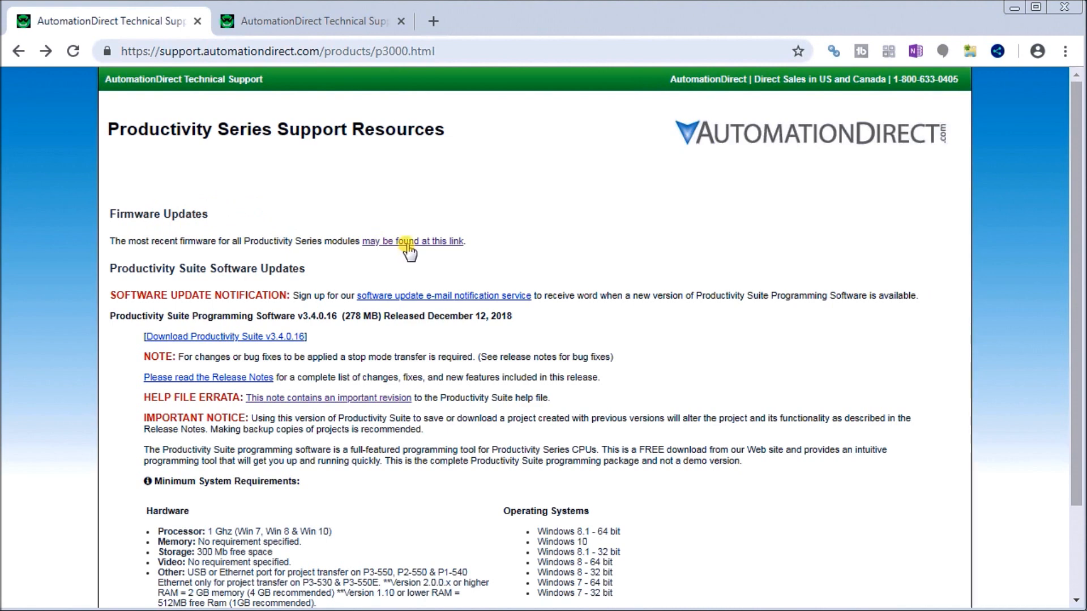
pyautogui.moveTo(319, 20)
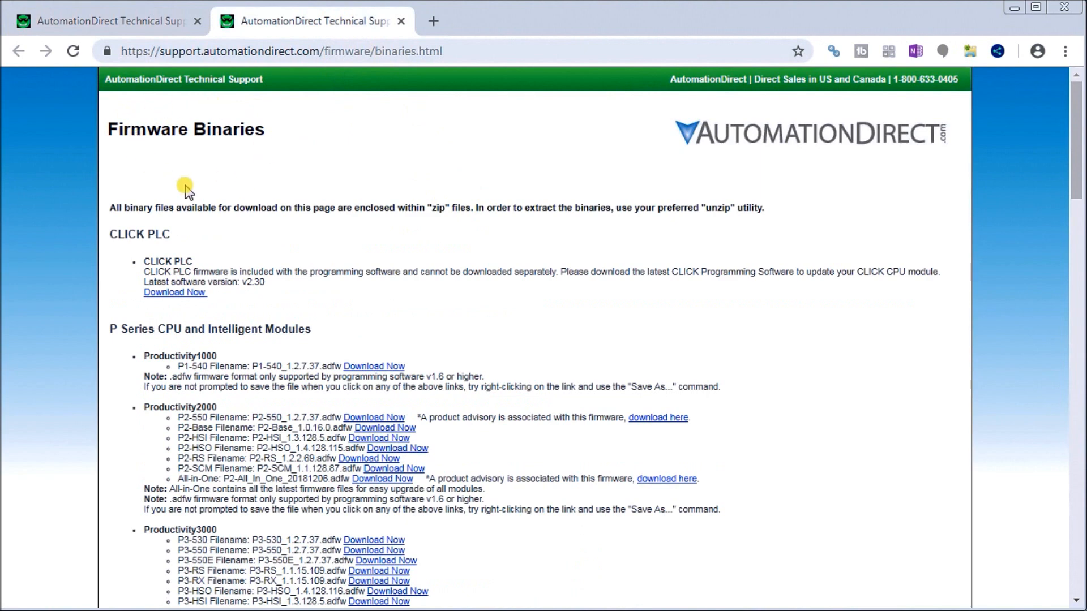
pyautogui.moveTo(188, 201)
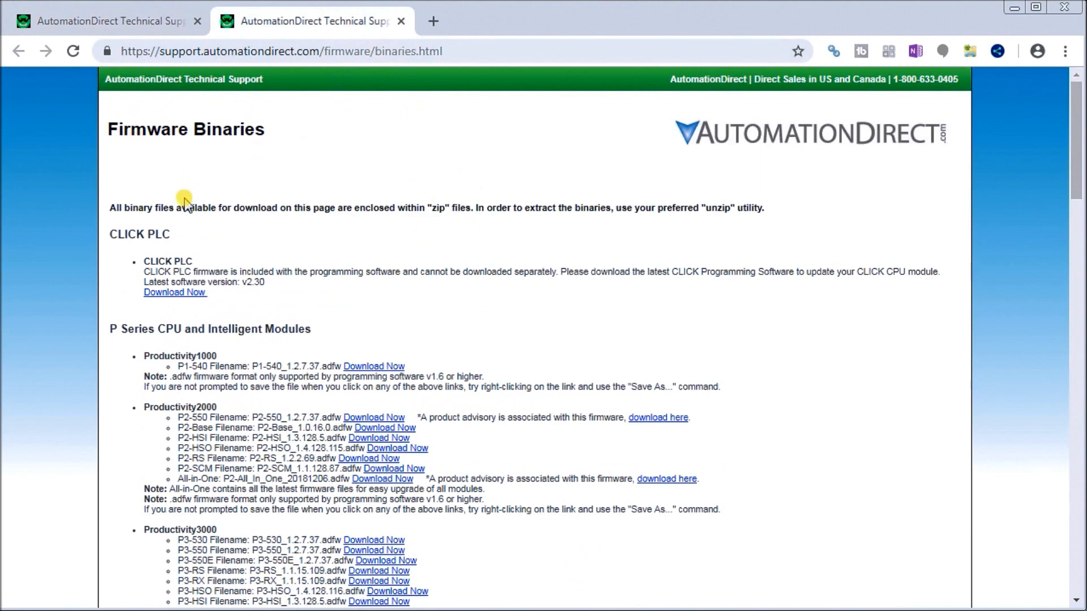
pyautogui.moveTo(171, 350)
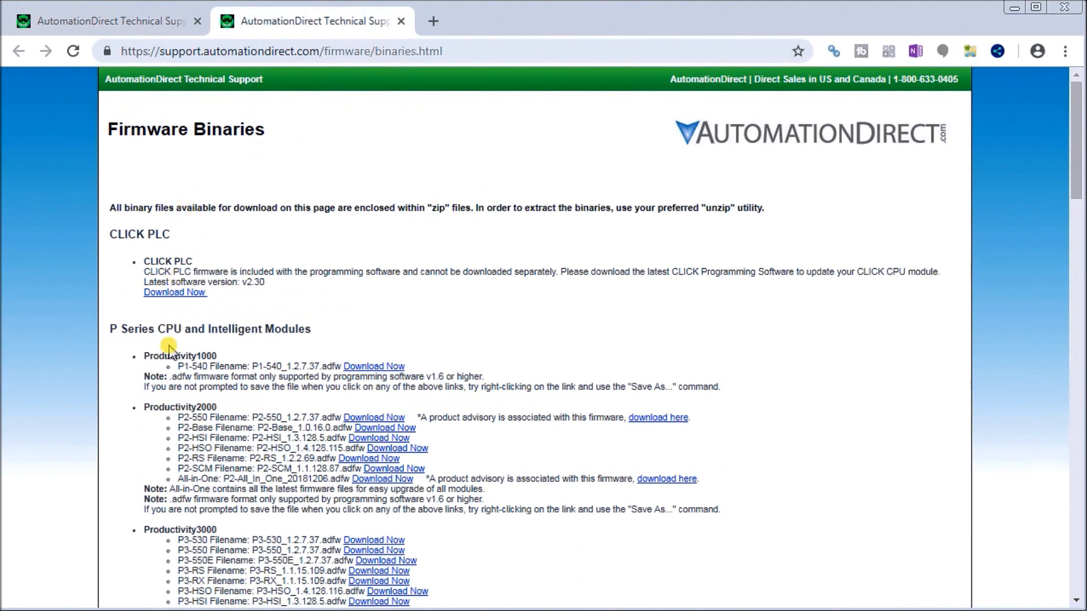
pyautogui.moveTo(159, 367)
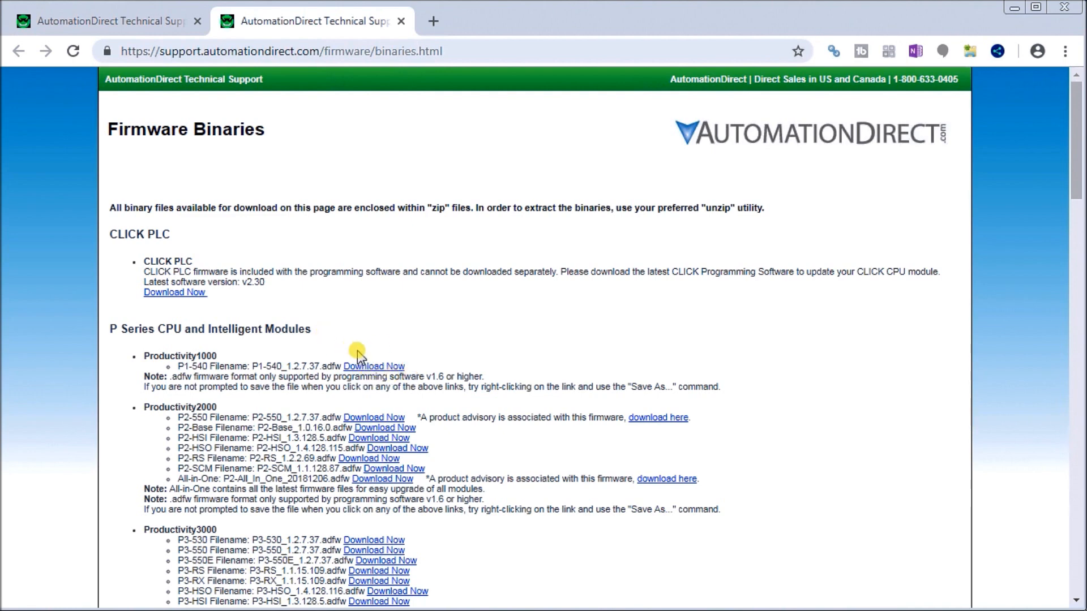
pyautogui.moveTo(595, 156)
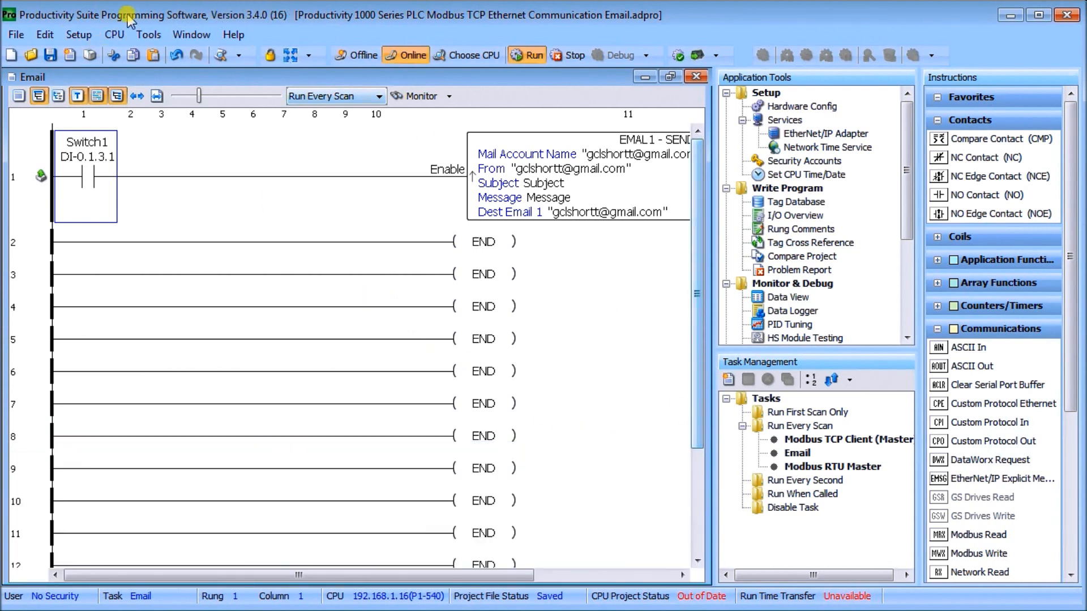
# Open Check/Upgrade Firmware from the CPU menu to view P1-540 version 1.2.5.36.
pyautogui.click(114, 35)
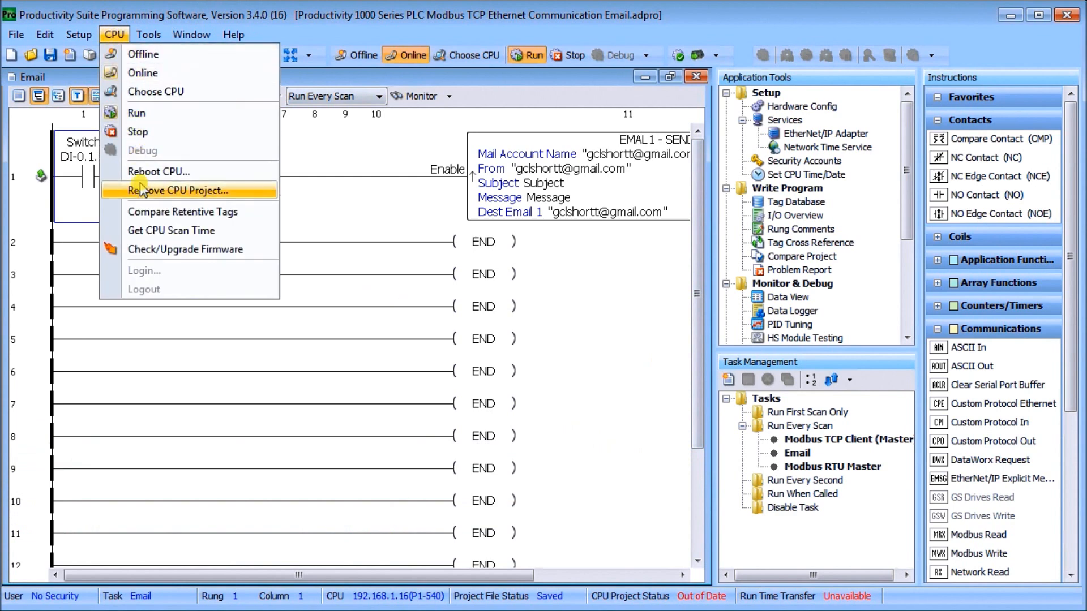
pyautogui.moveTo(185, 249)
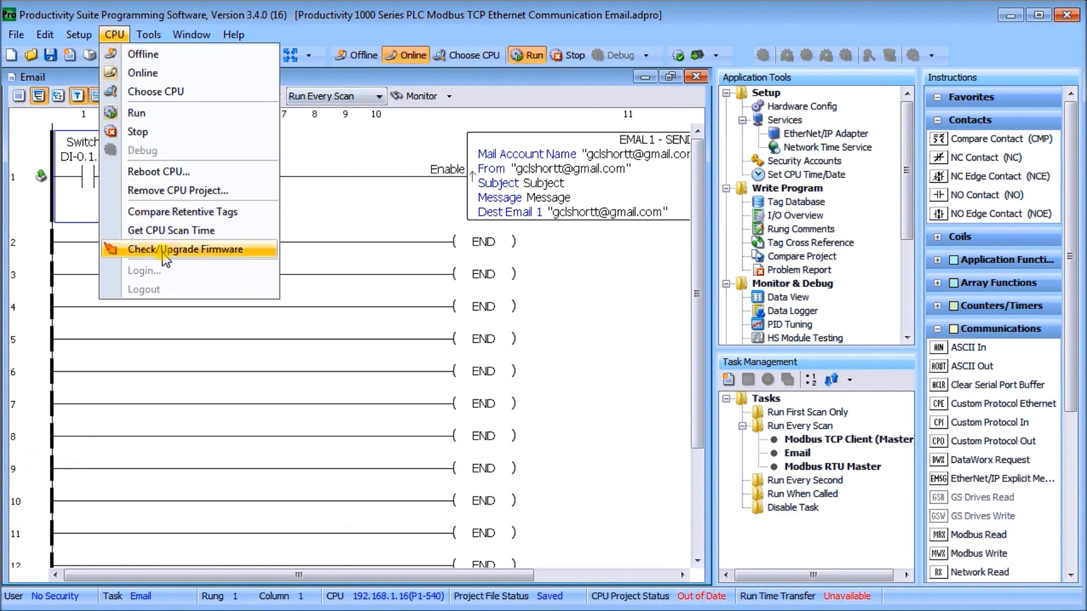
pyautogui.click(185, 250)
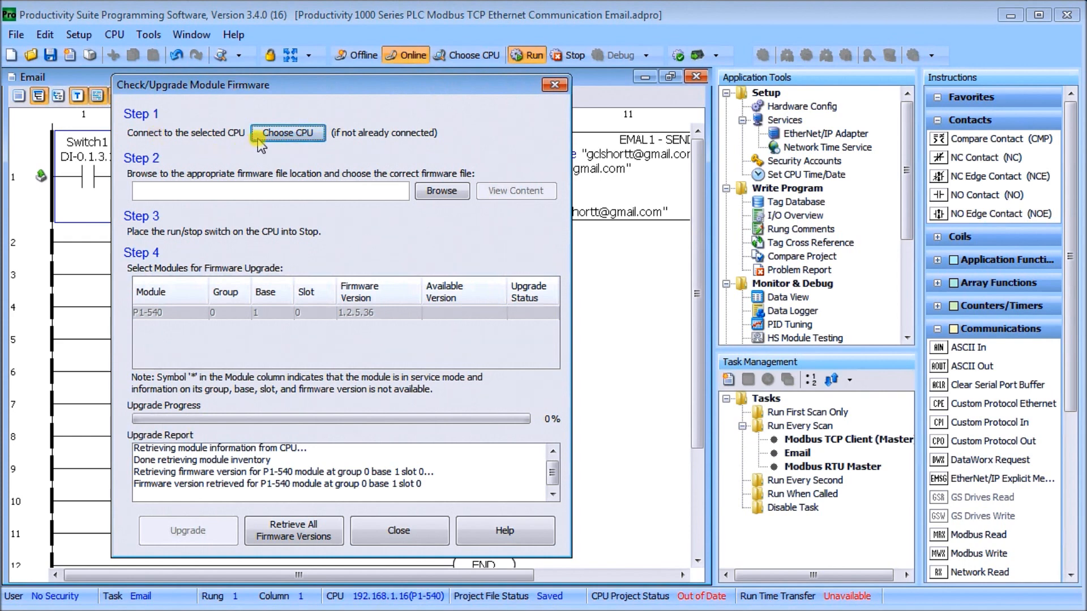
pyautogui.moveTo(231, 194)
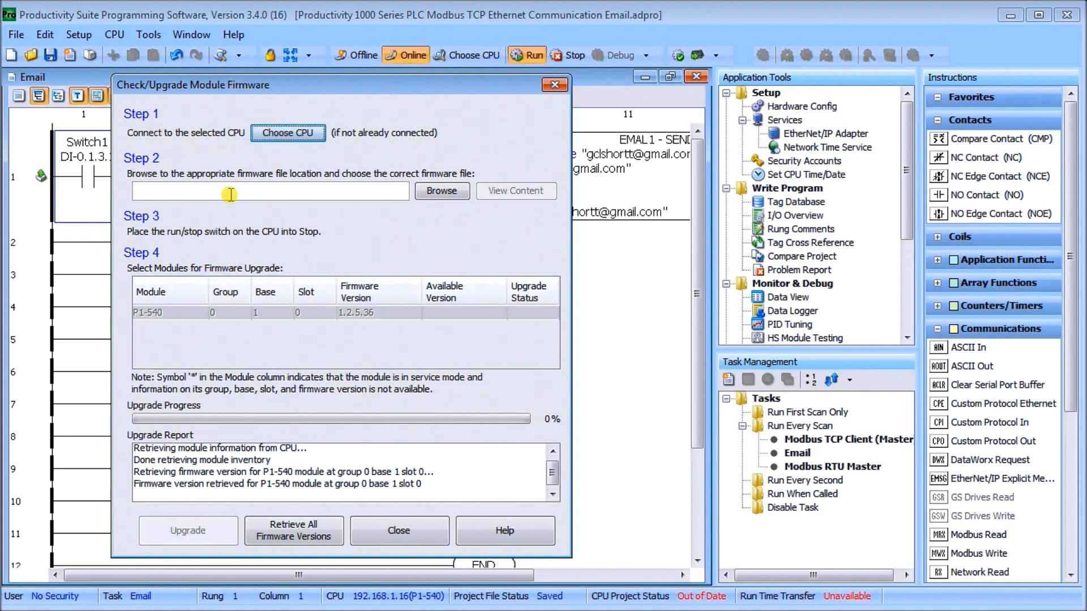
pyautogui.moveTo(441, 190)
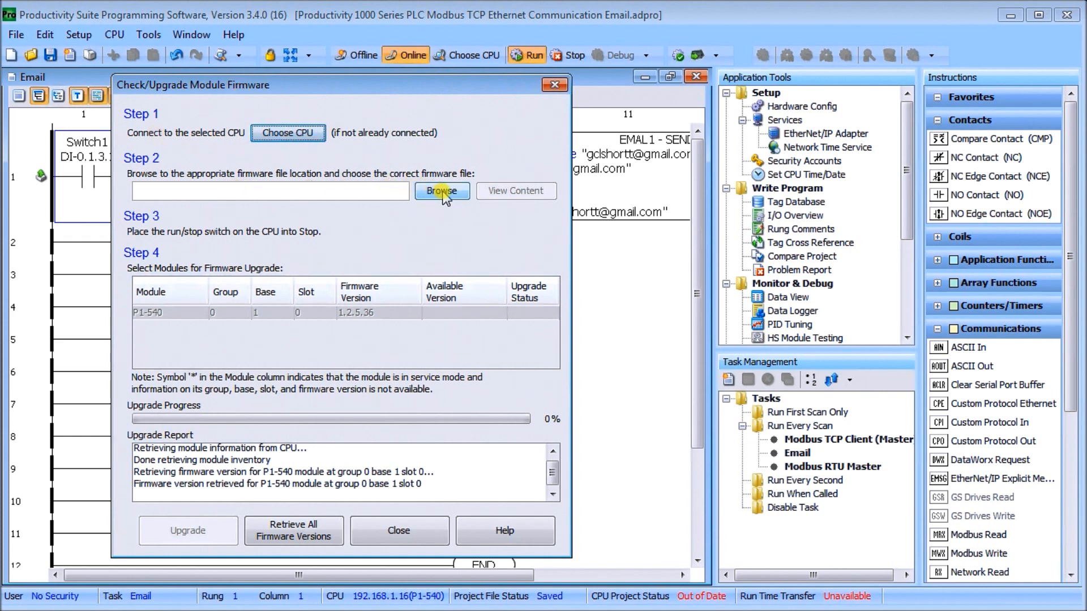
# Browse to and select the firmware file P1-540_1.2.7.37.adfw.
pyautogui.click(441, 191)
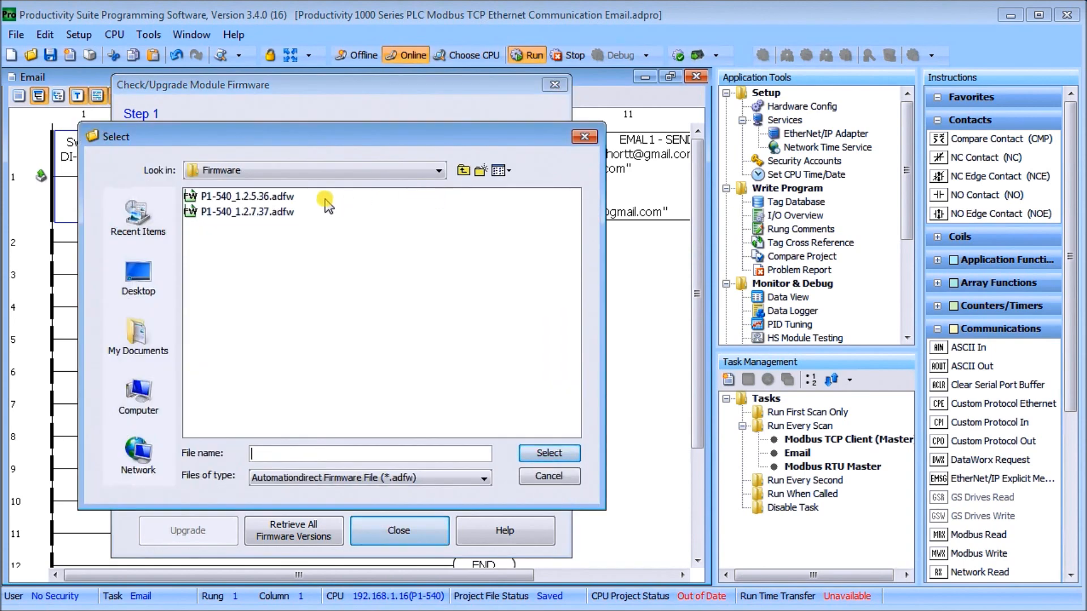
pyautogui.click(244, 211)
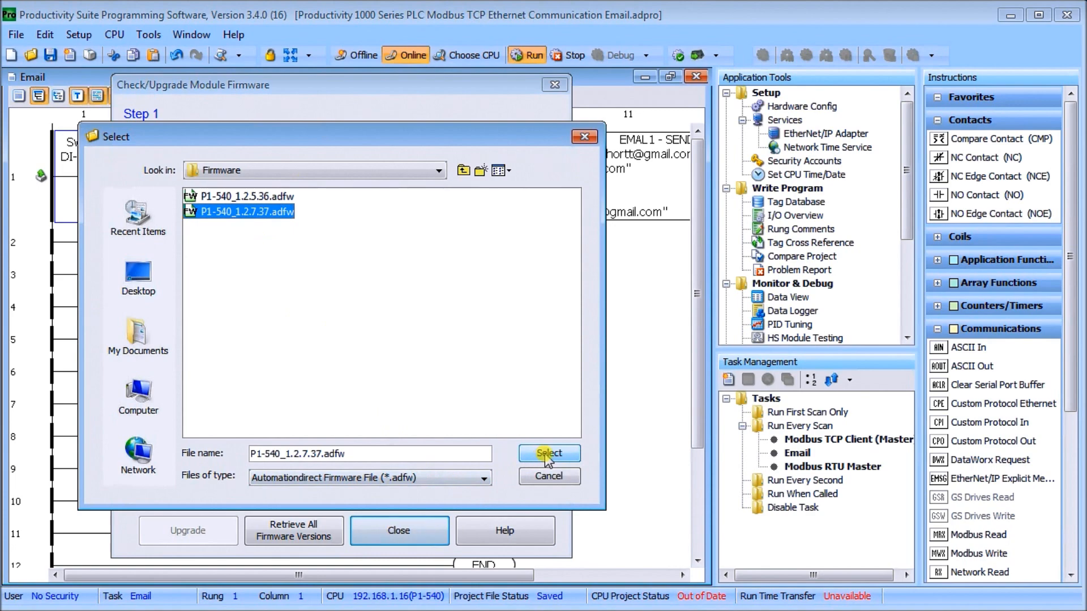
pyautogui.click(548, 453)
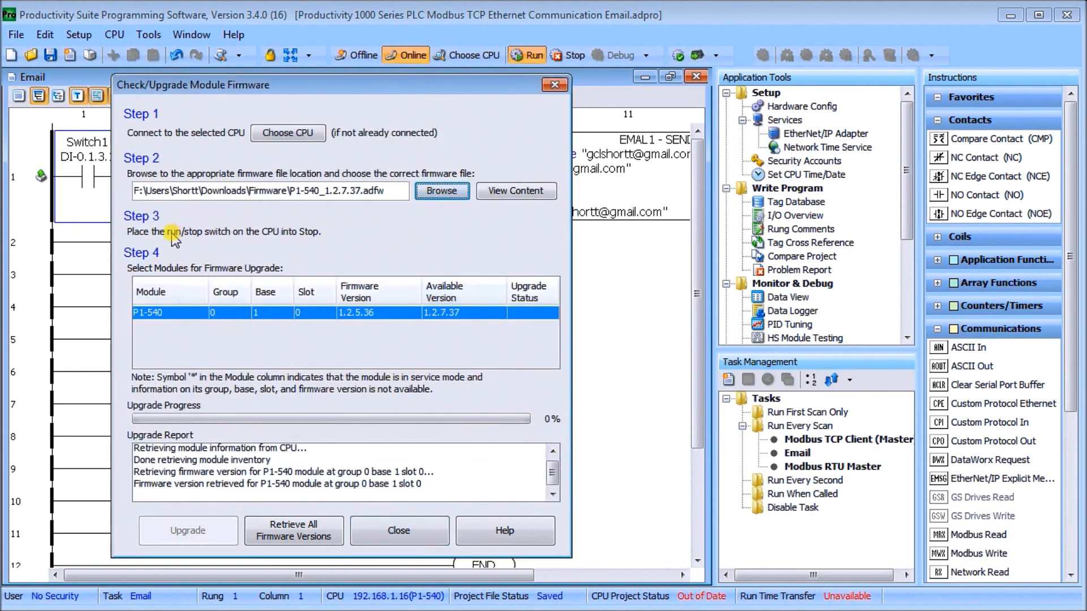
pyautogui.moveTo(288, 256)
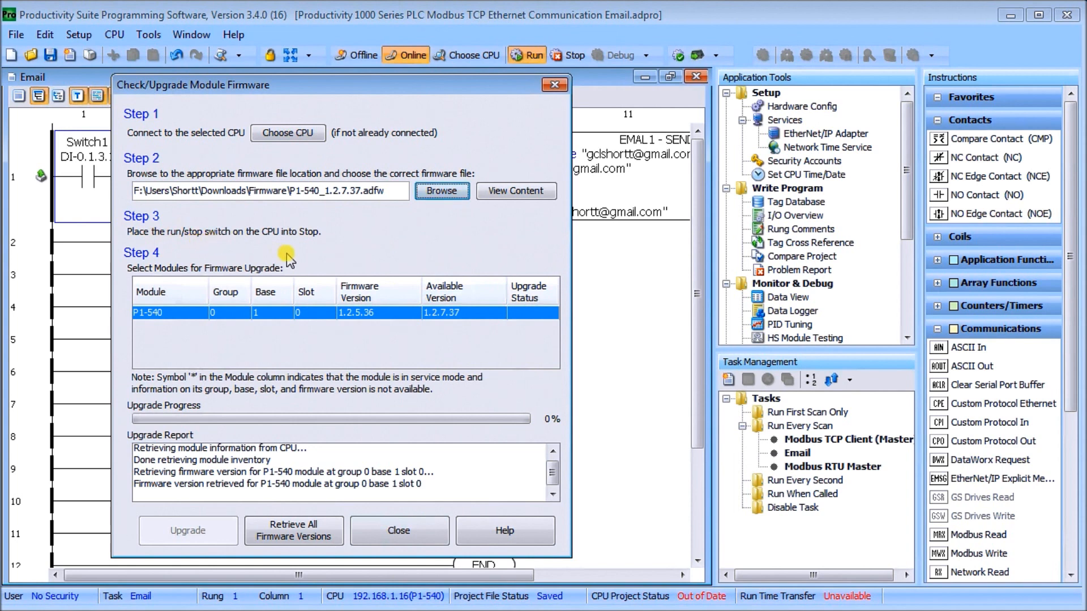
pyautogui.moveTo(336, 239)
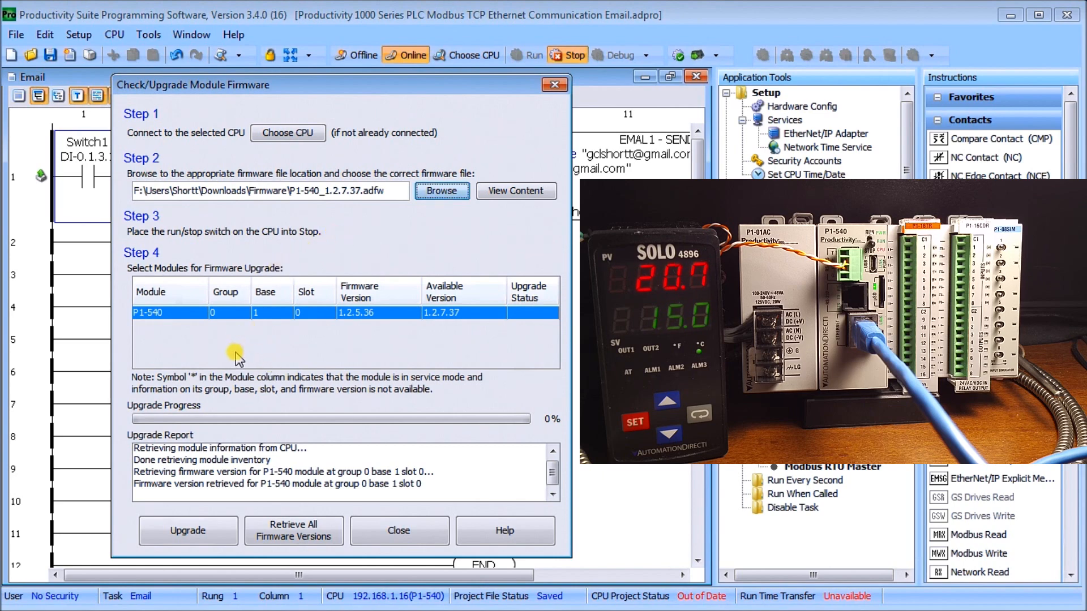
pyautogui.moveTo(181, 491)
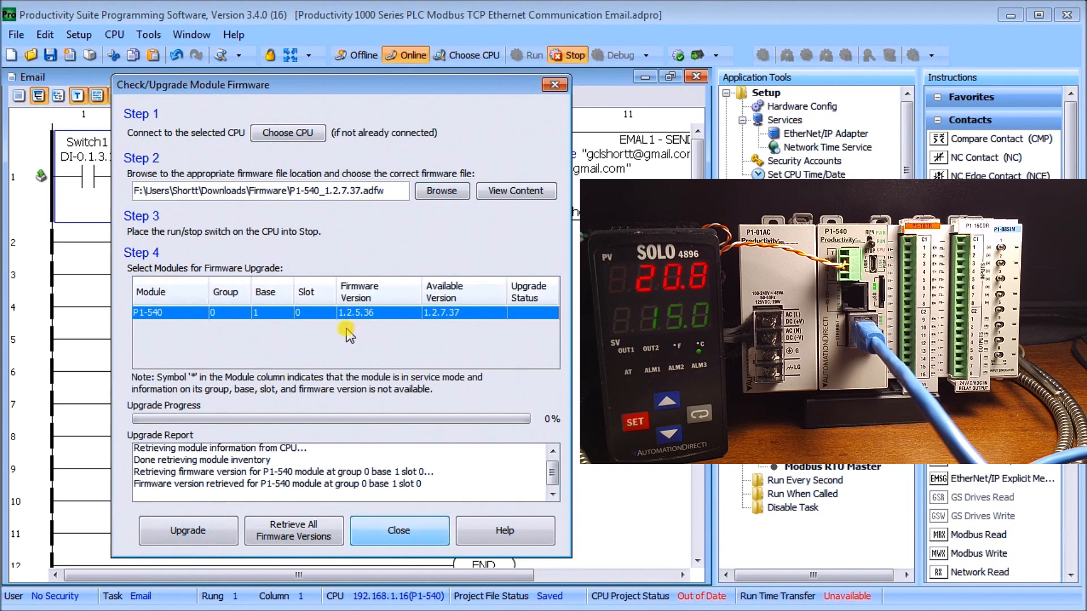
pyautogui.moveTo(433, 340)
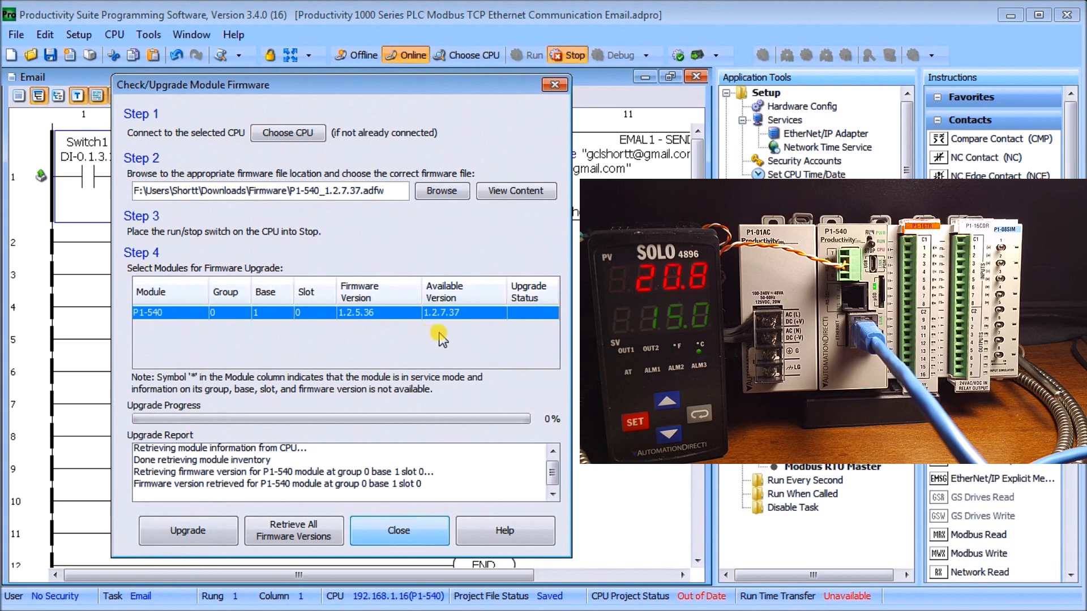
pyautogui.moveTo(451, 336)
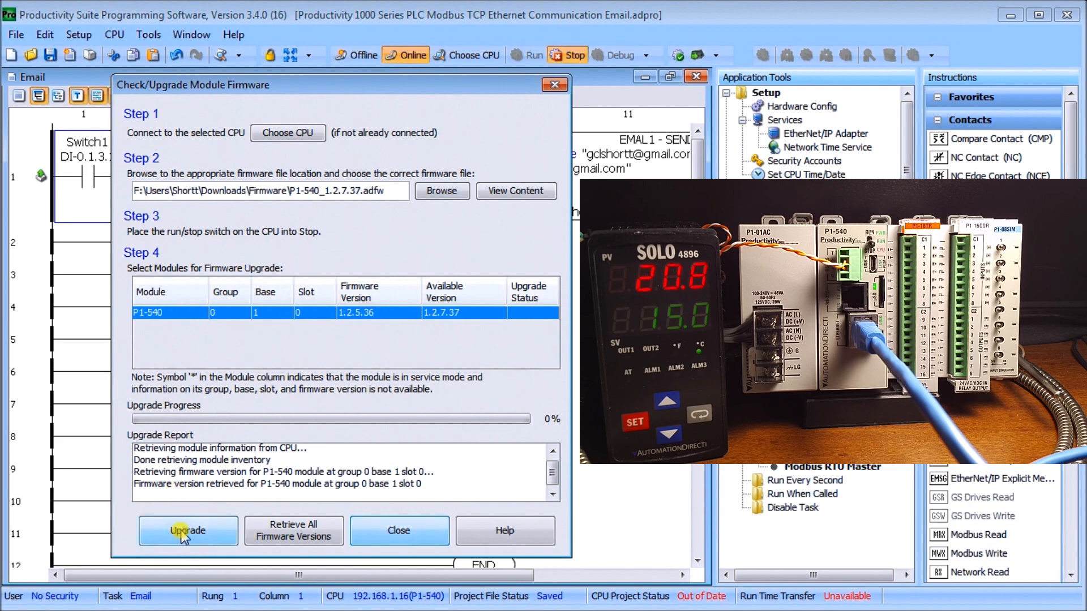
# Start the P1-540 firmware upgrade to version 1.2.7.37.
pyautogui.click(187, 531)
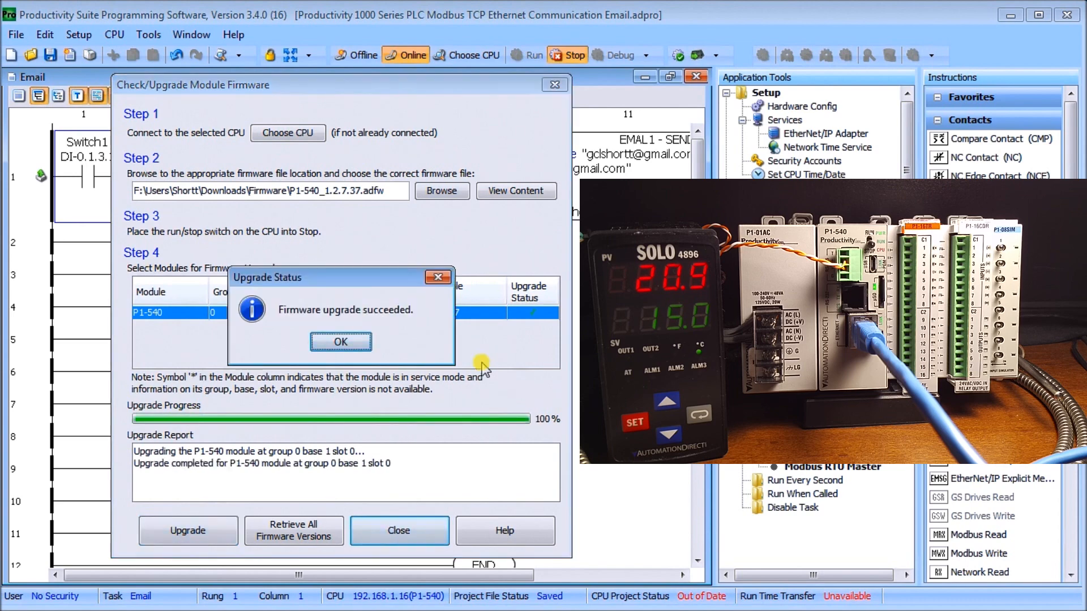
pyautogui.moveTo(376, 260)
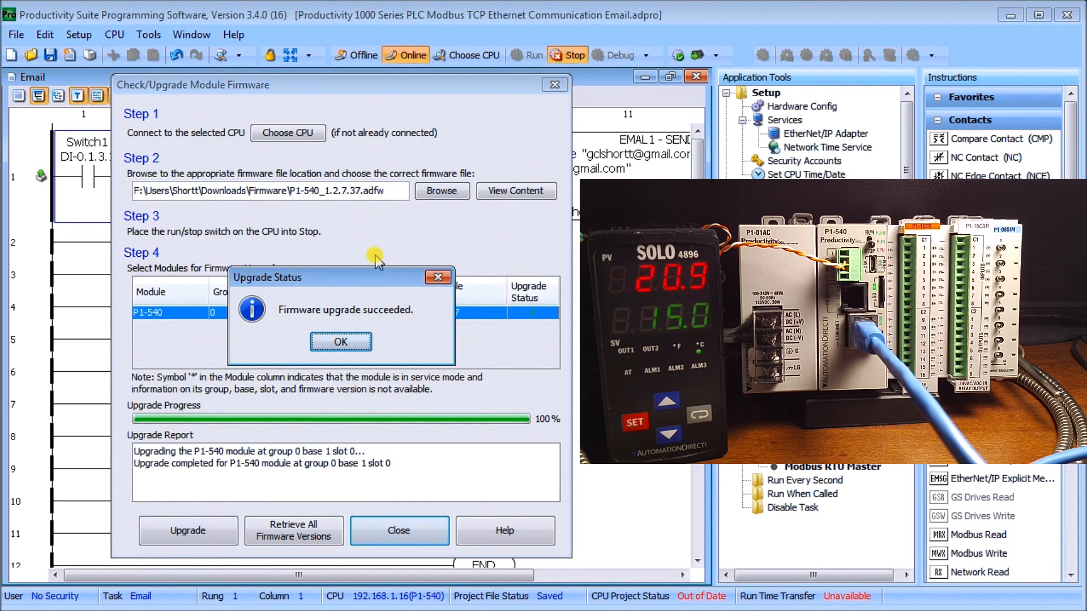
# Acknowledge the upgrade success, close the firmware window, and reboot the P1-540 CPU.
pyautogui.click(340, 341)
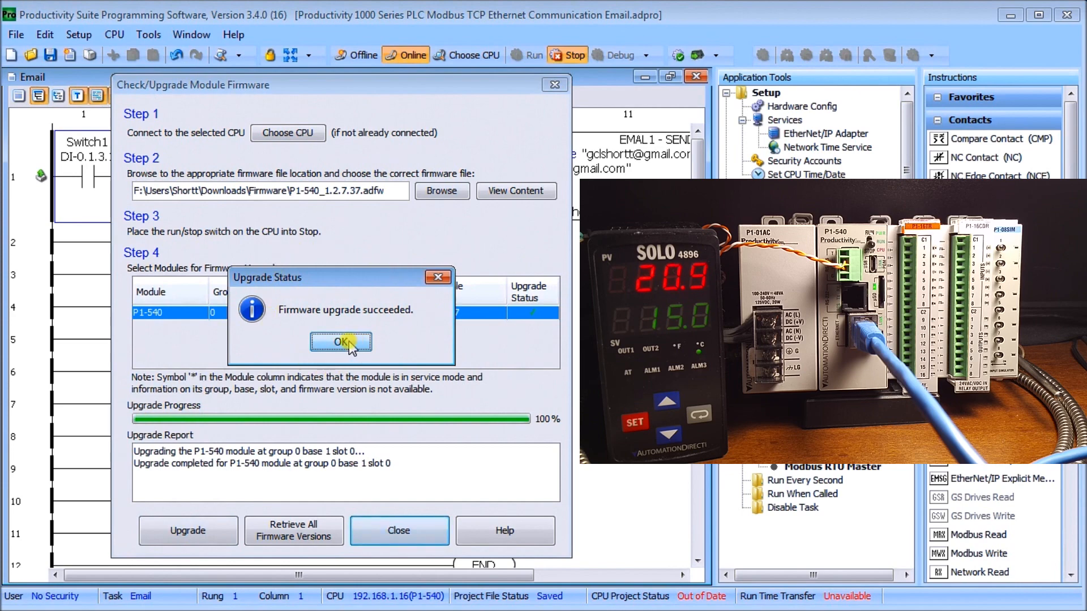
pyautogui.click(340, 342)
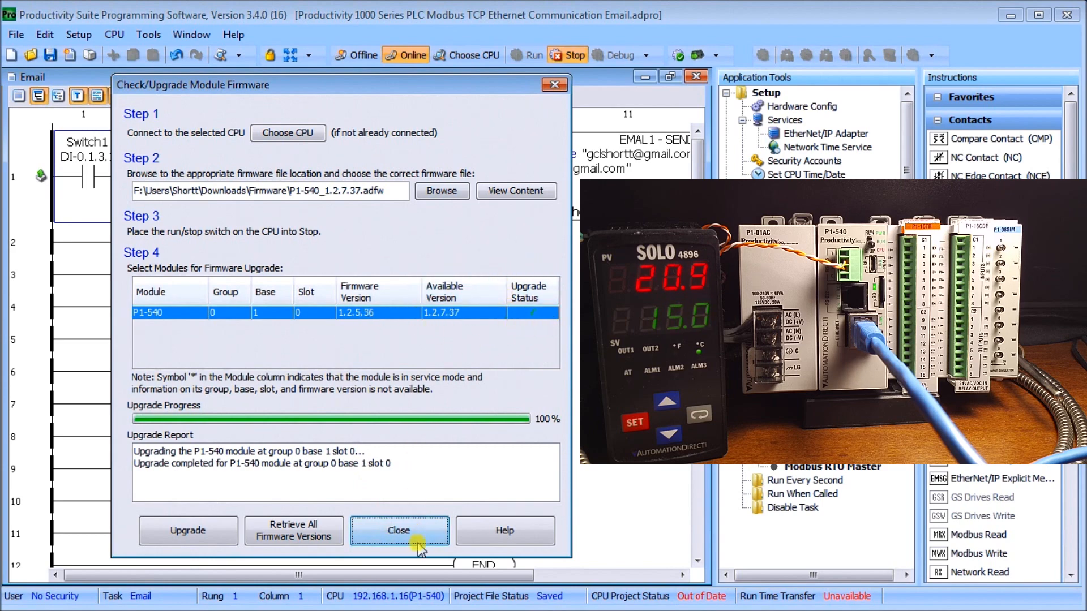
pyautogui.click(398, 530)
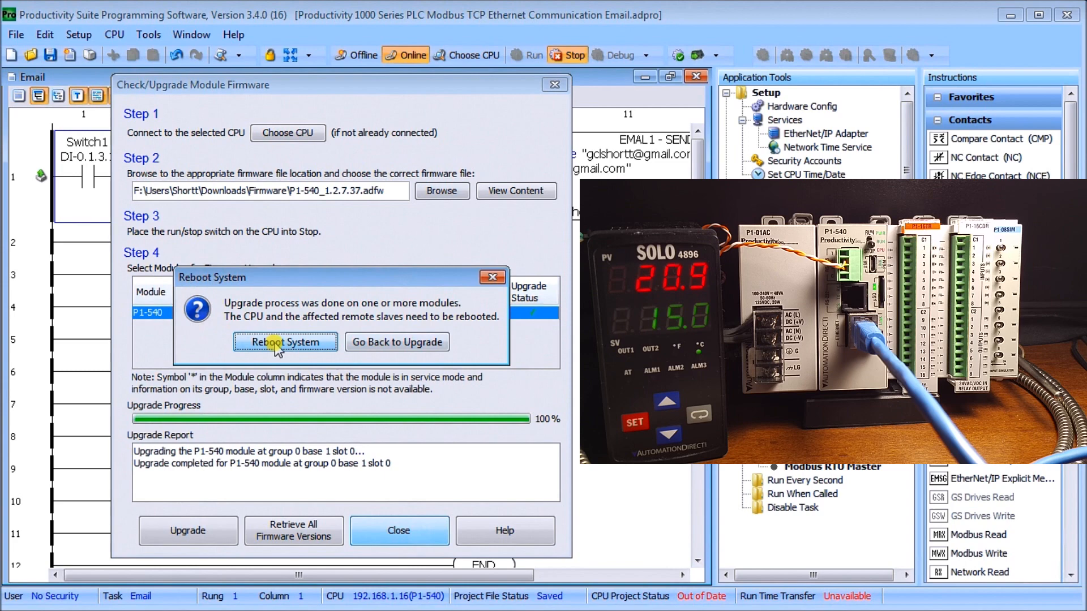
pyautogui.click(285, 342)
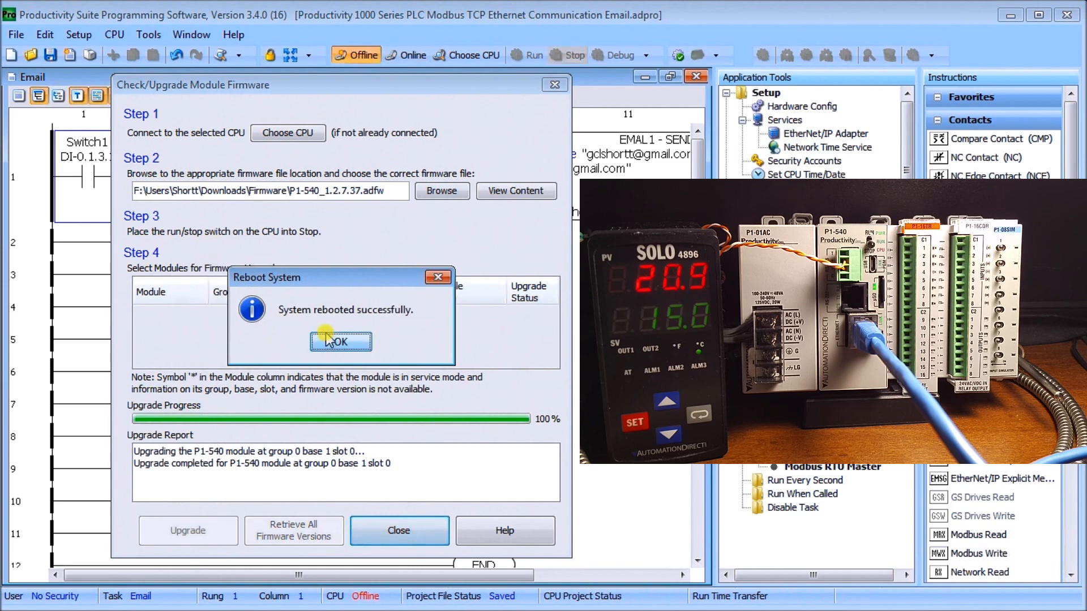
pyautogui.click(340, 341)
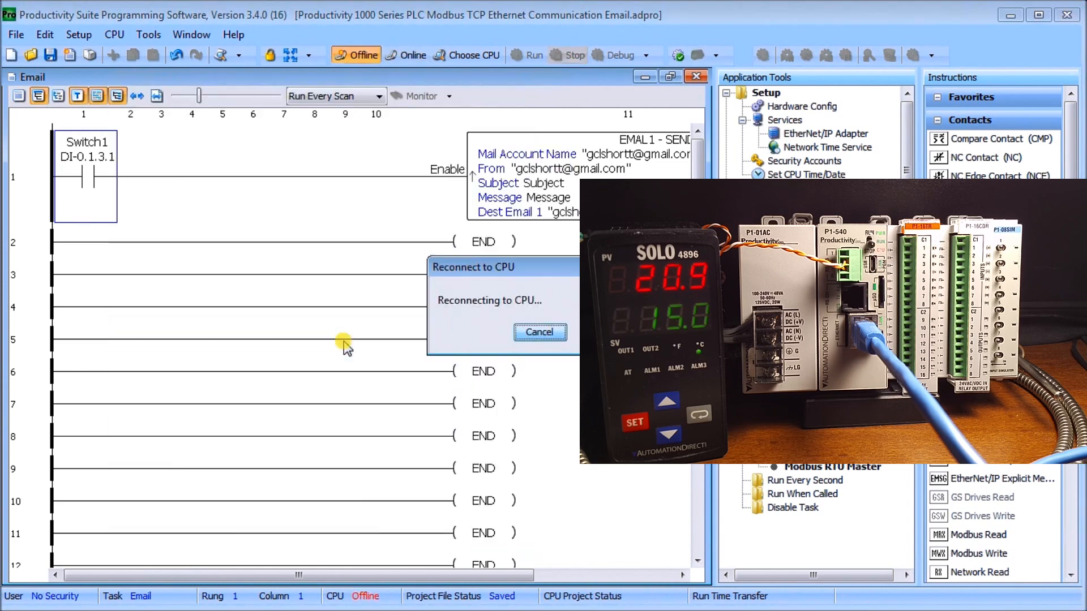
pyautogui.moveTo(547, 278)
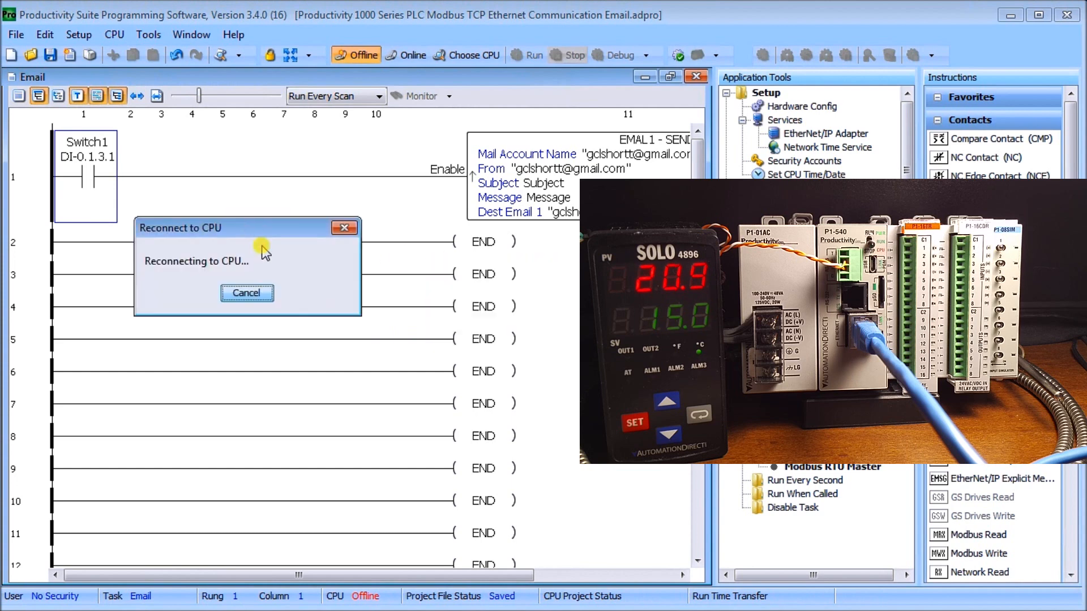
pyautogui.moveTo(279, 337)
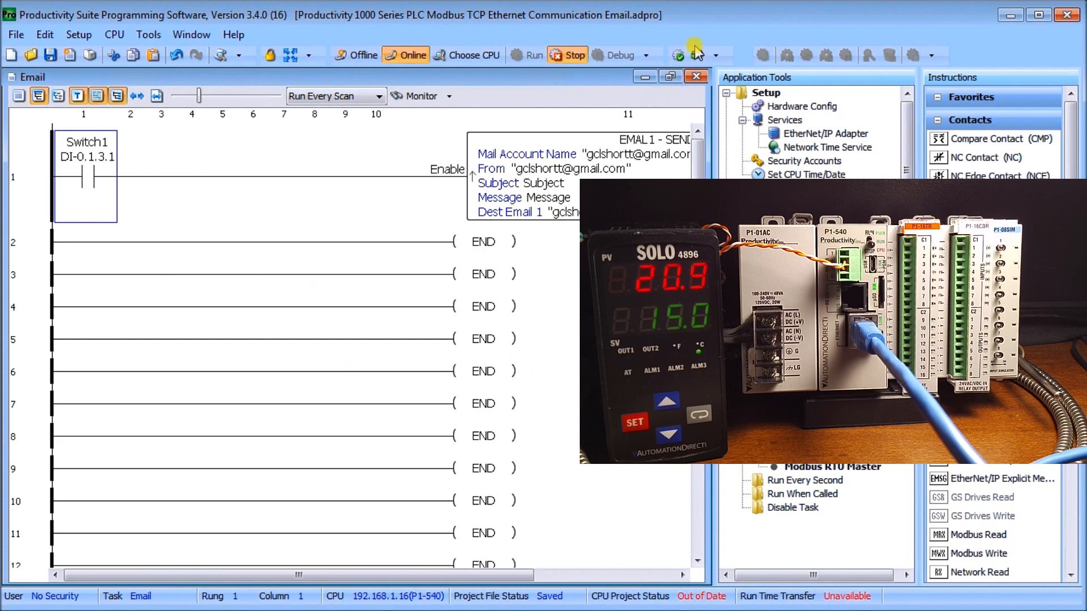
# Transfer the email project to the reconnected P1-540 CPU.
pyautogui.click(694, 55)
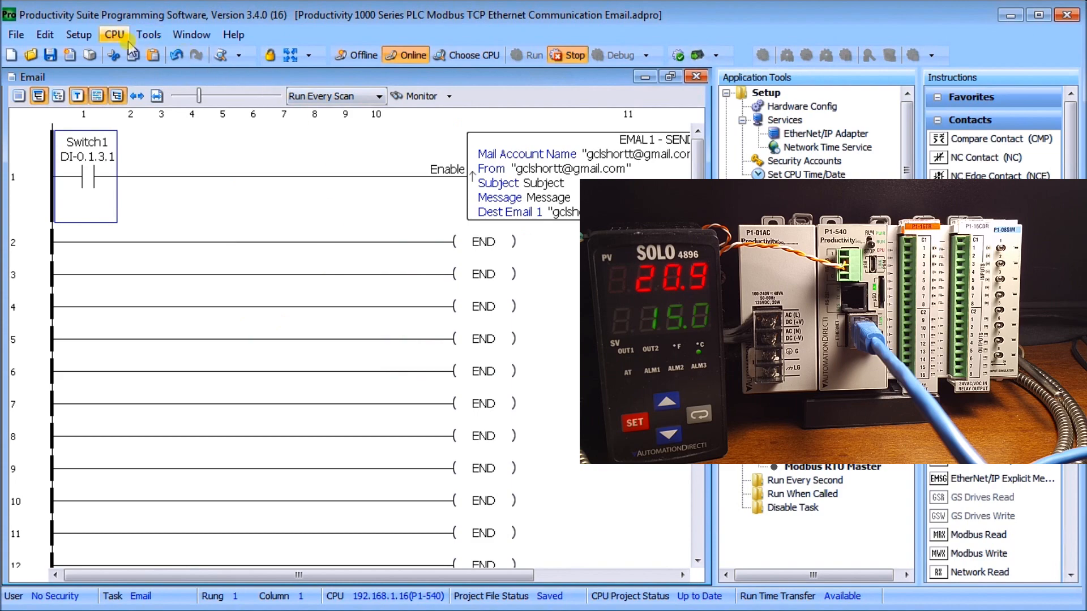
# Reopen Check/Upgrade Firmware from the CPU menu to confirm P1-540 version 1.2.7.37.
pyautogui.click(113, 34)
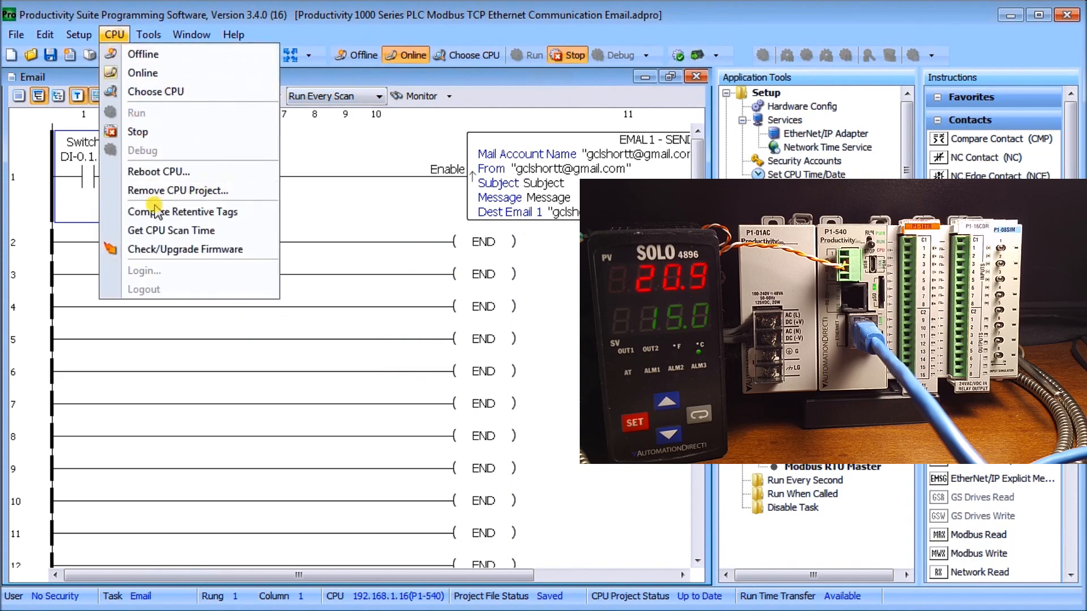
pyautogui.click(185, 249)
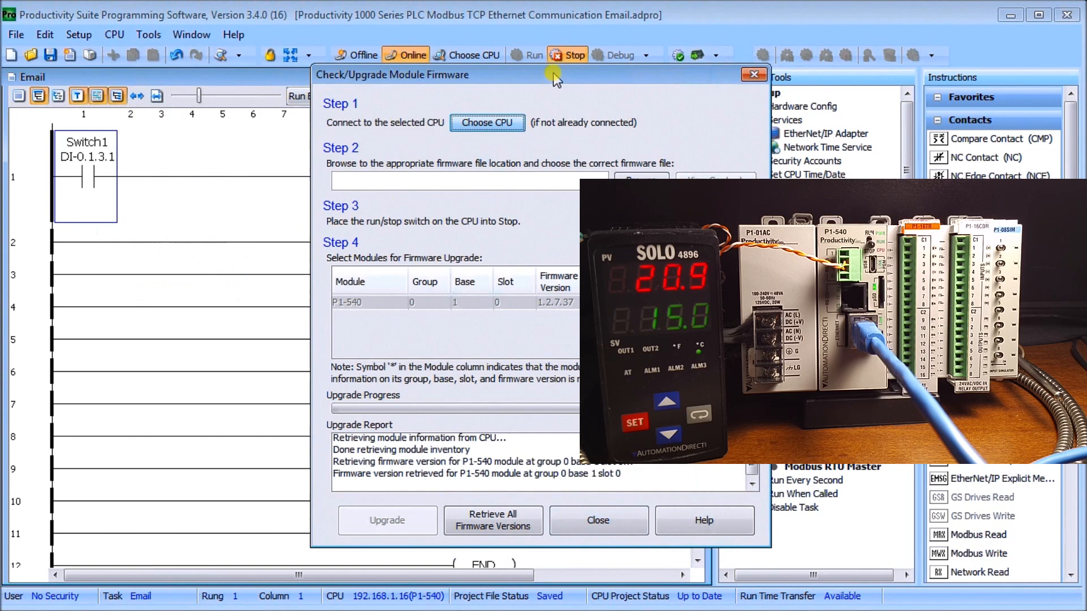